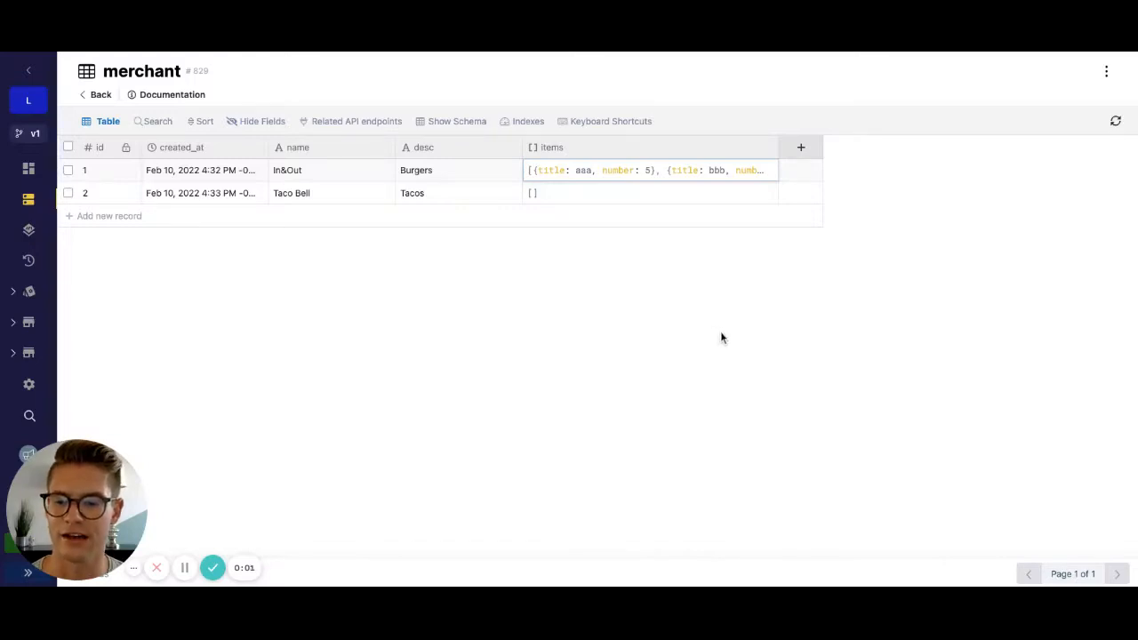
mouse_move(642, 64)
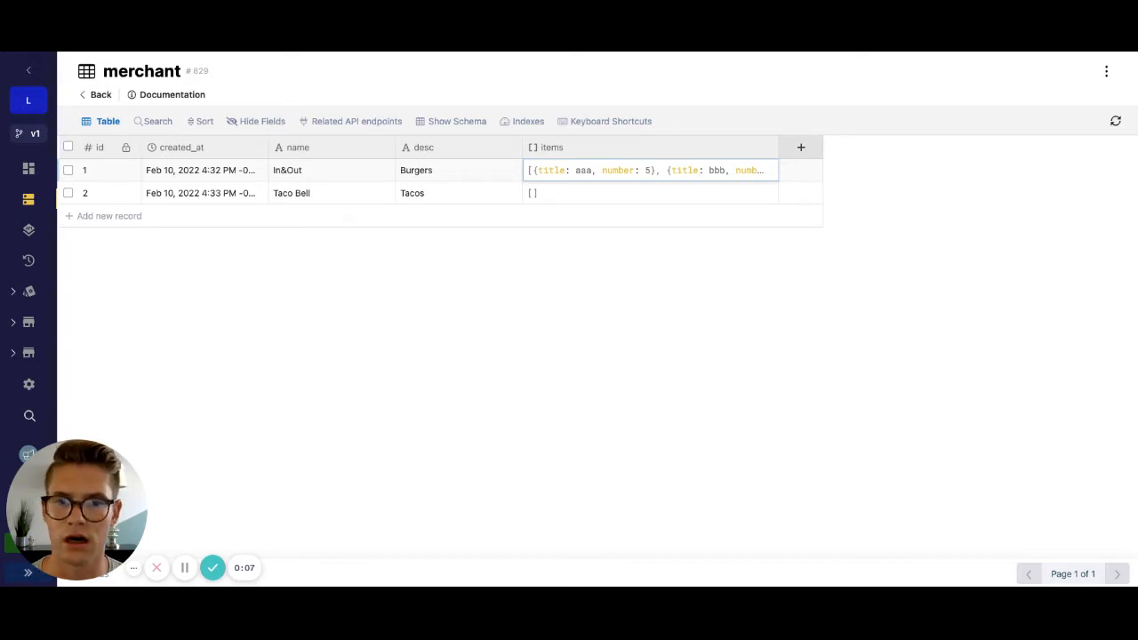
mouse_move(800, 79)
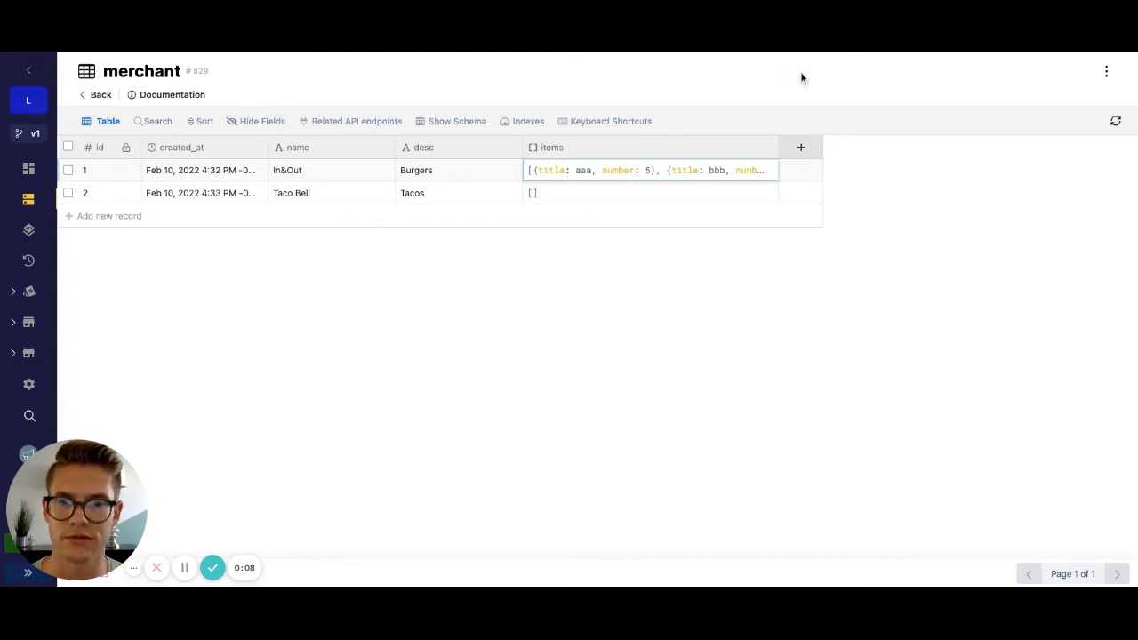
- Expand the items cell of merchant record 1, listing aaa 5, bbb 15, ccc 20
click(649, 171)
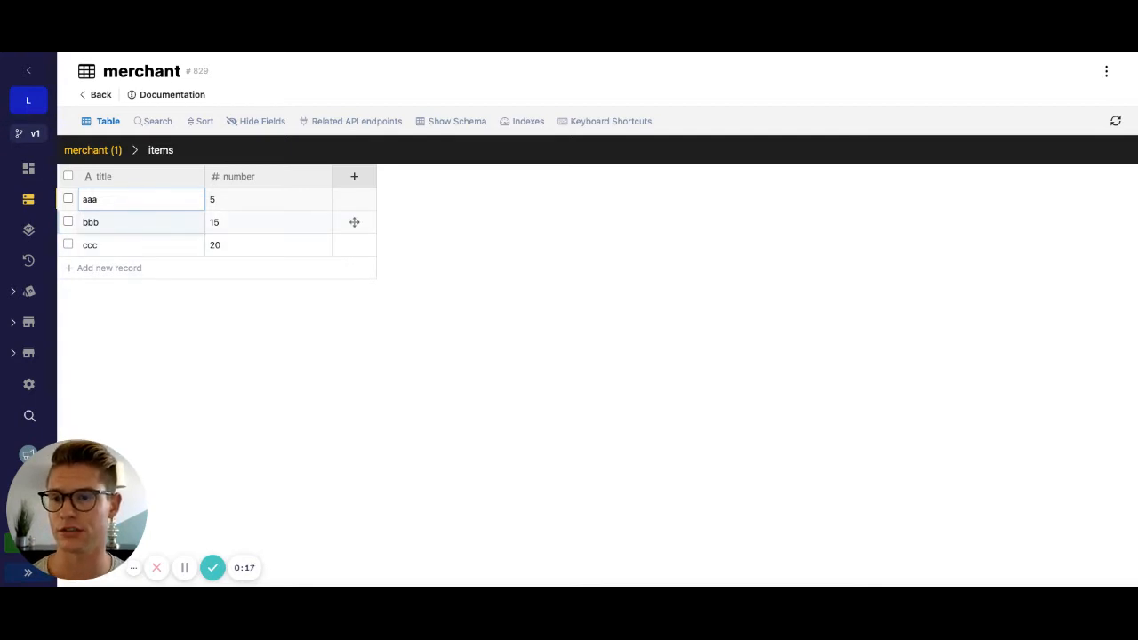
mouse_move(497, 235)
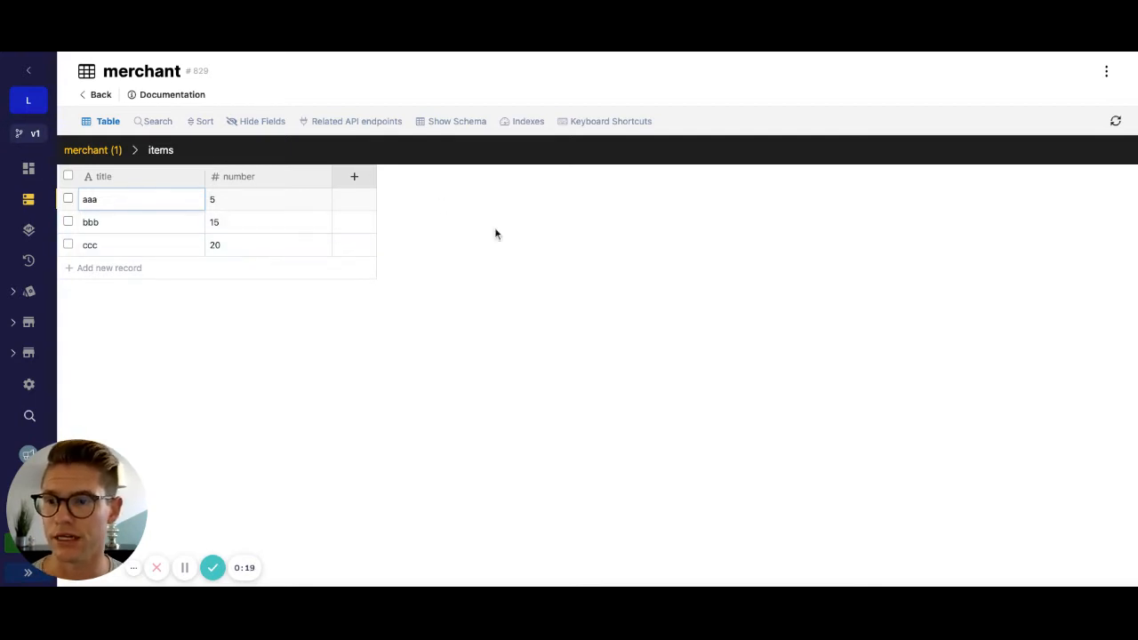
mouse_move(29, 229)
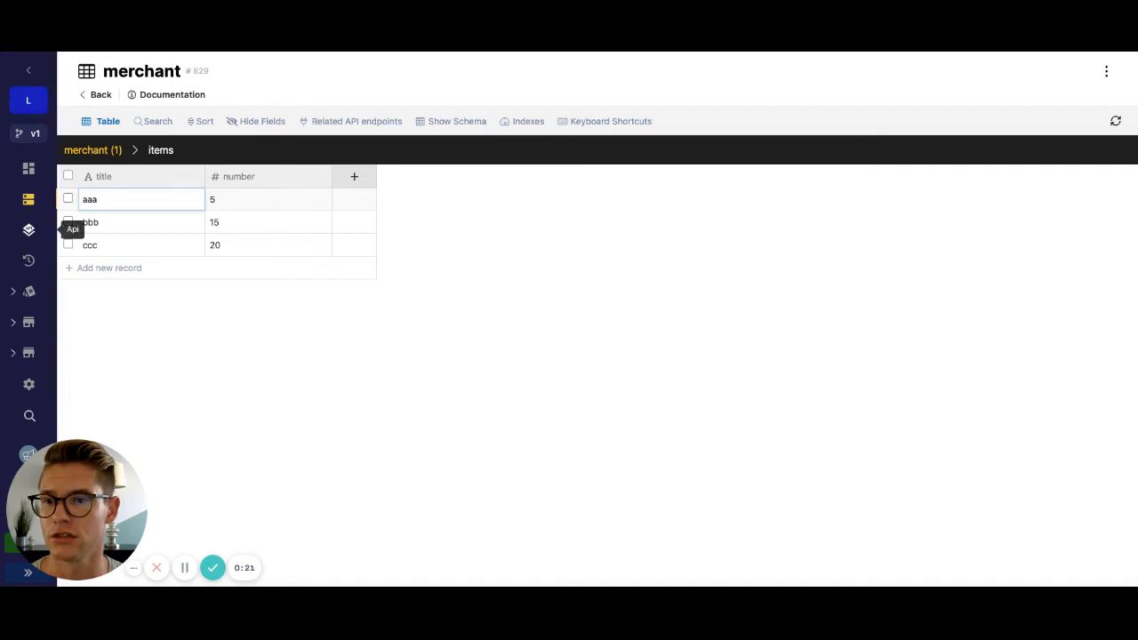
- Go to the API section from the sidebar to reach the endpoints list
click(356, 121)
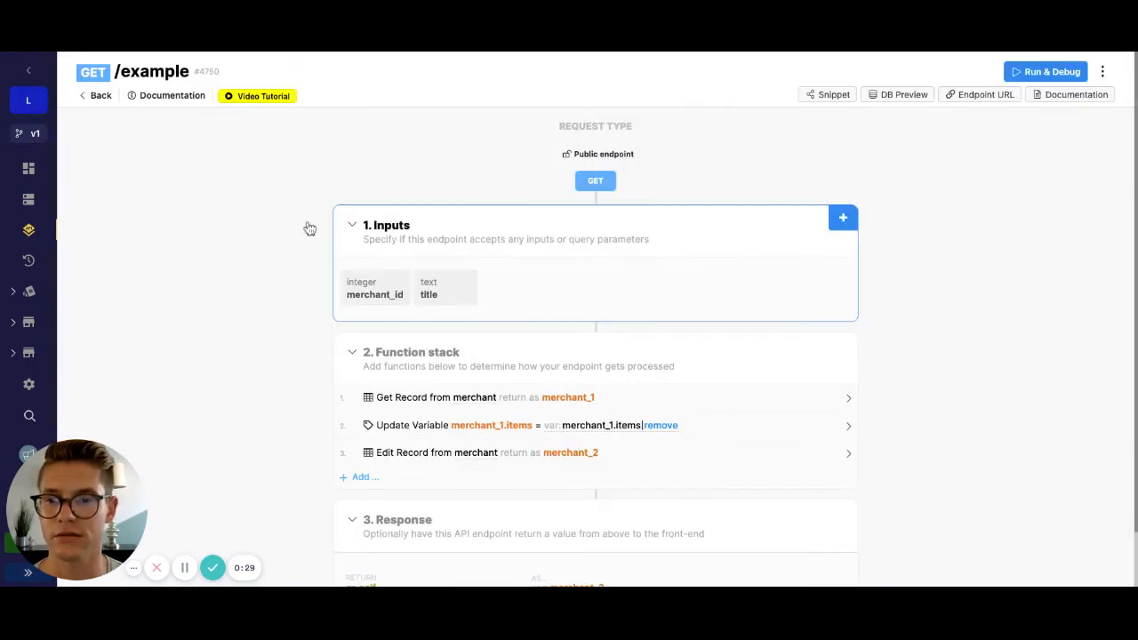
mouse_move(377, 385)
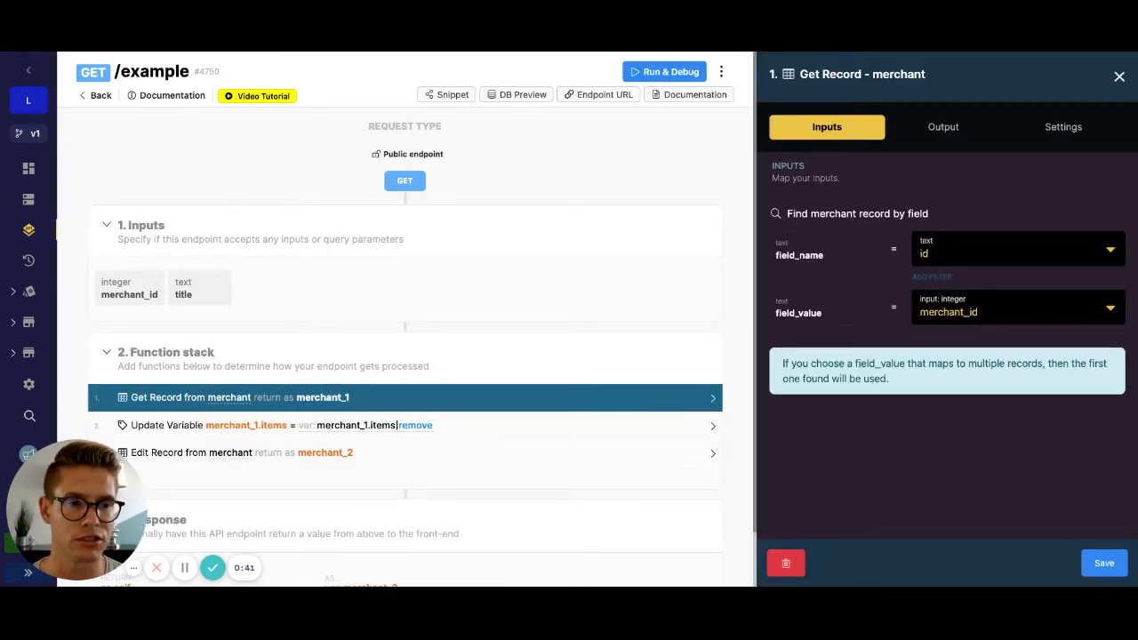
click(1018, 249)
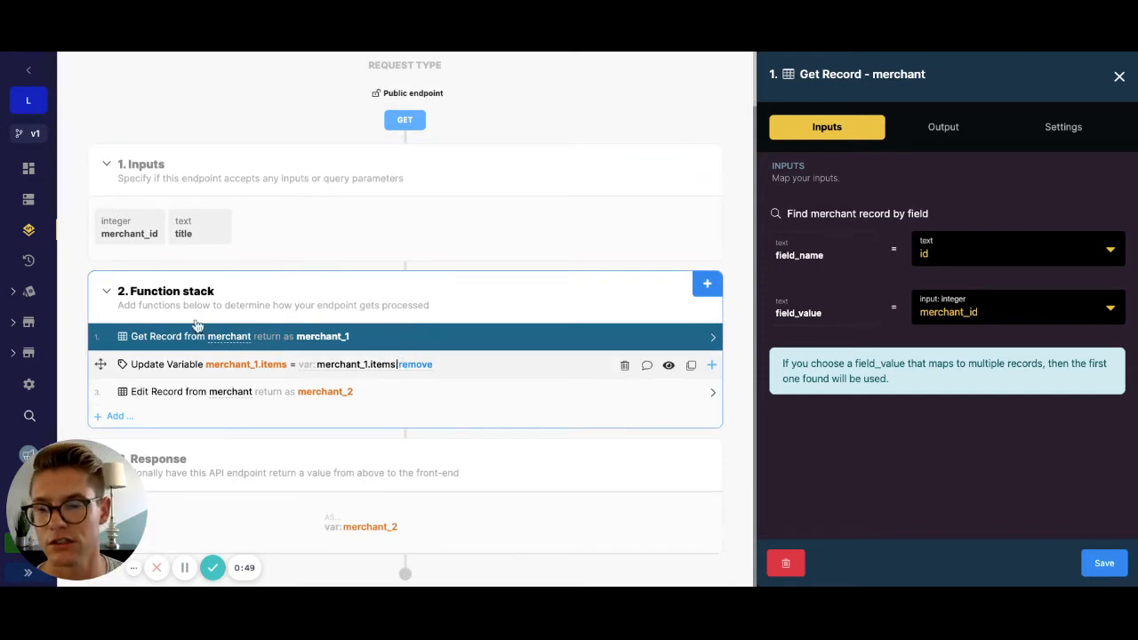
mouse_move(377, 347)
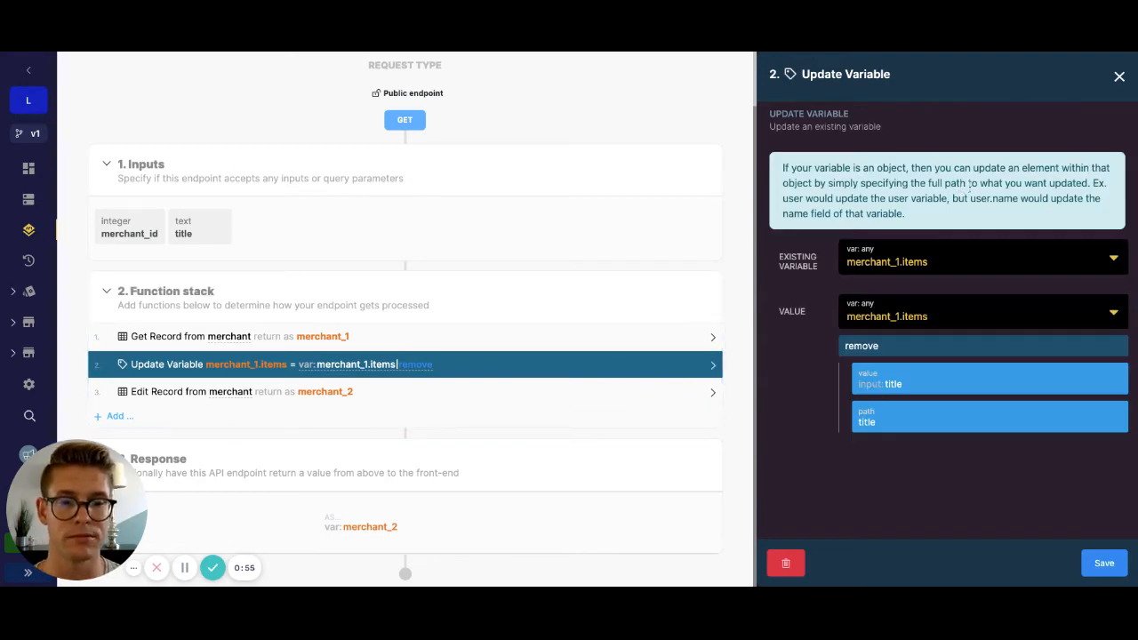
mouse_move(245, 263)
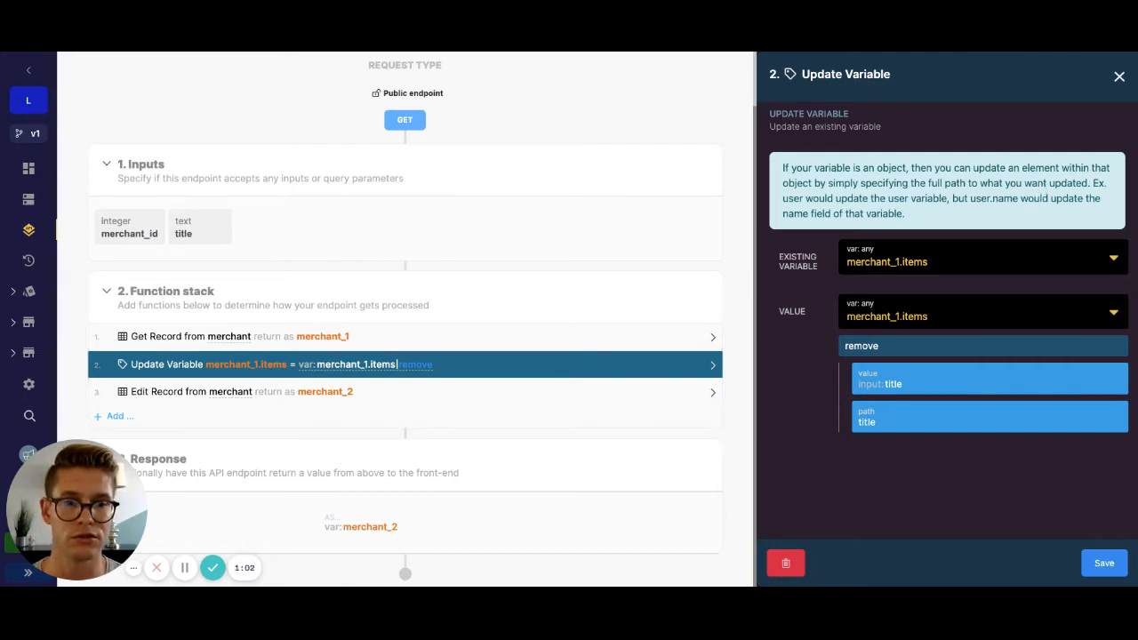
mouse_move(944, 274)
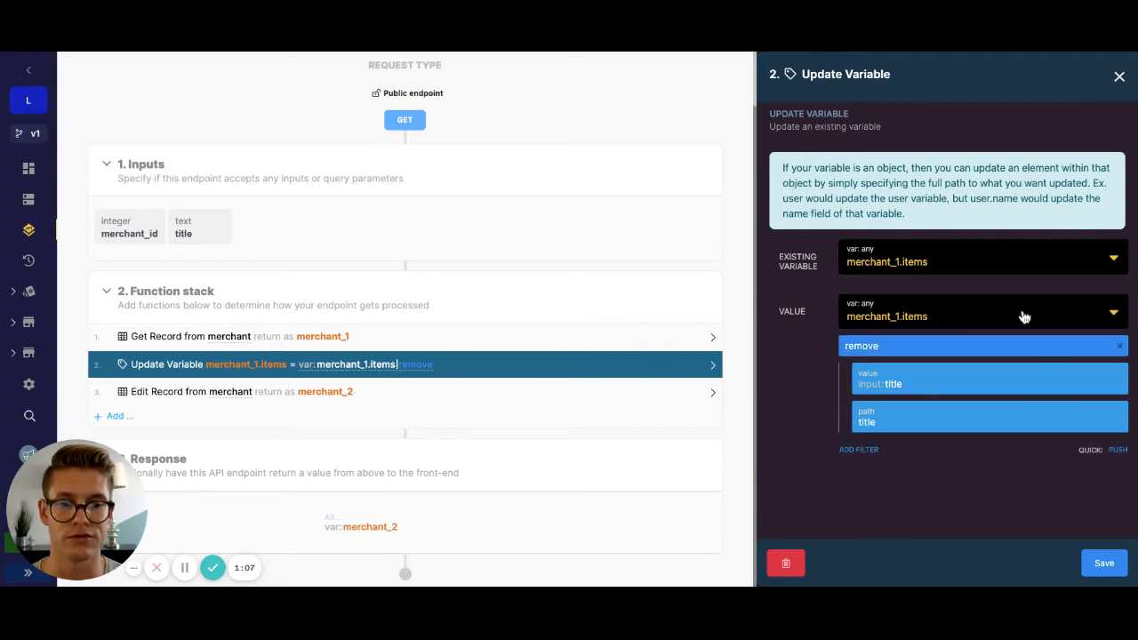
mouse_move(986, 306)
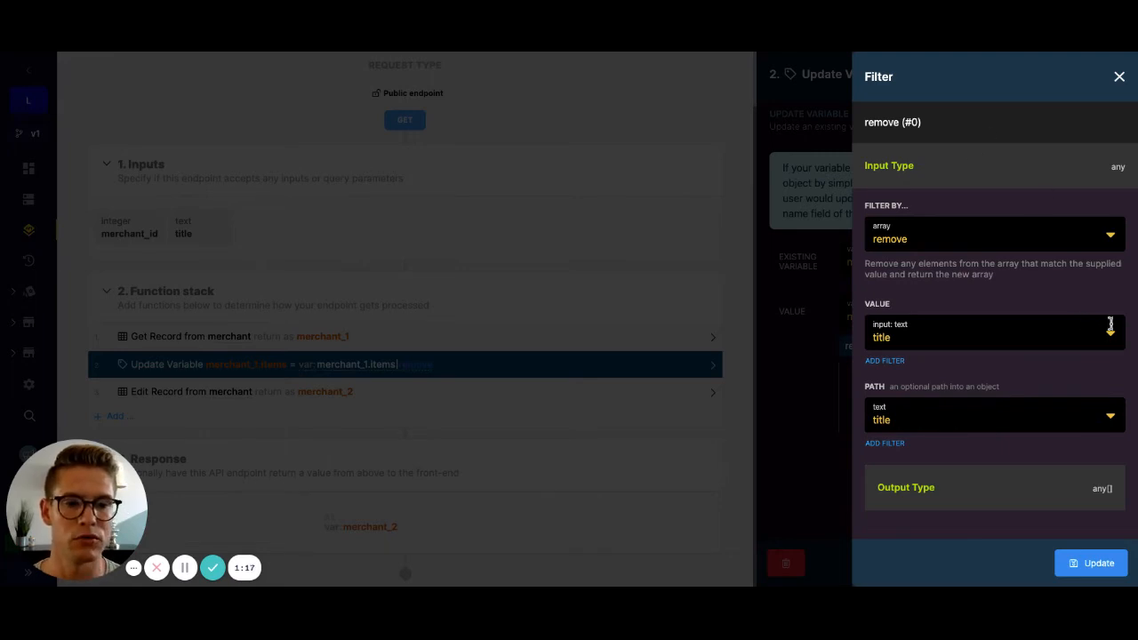
mouse_move(1057, 354)
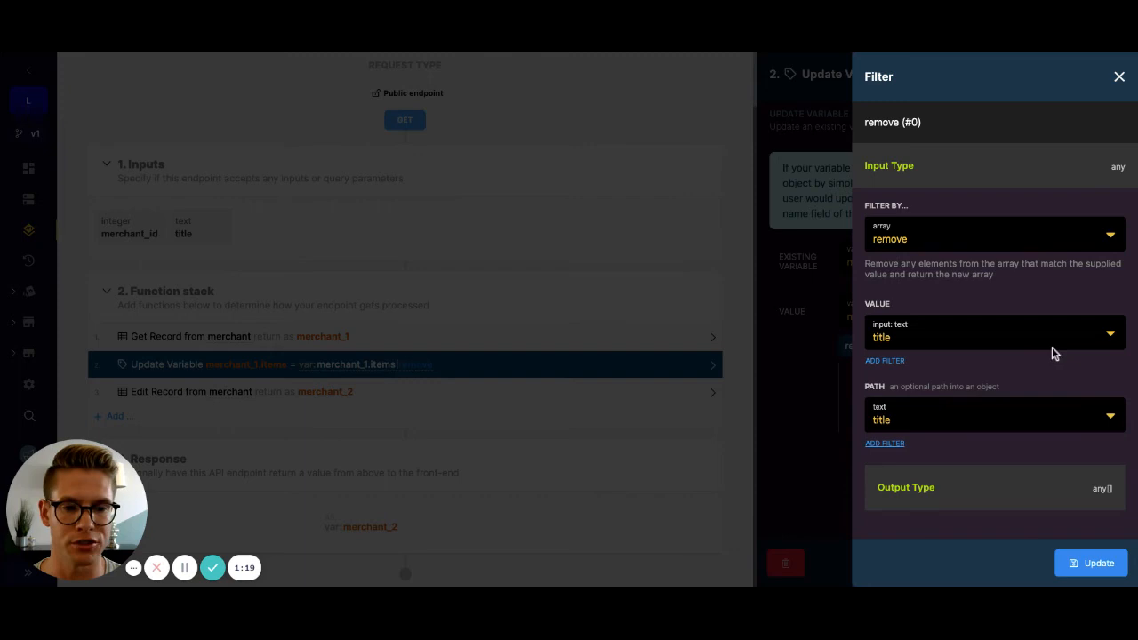
mouse_move(1023, 441)
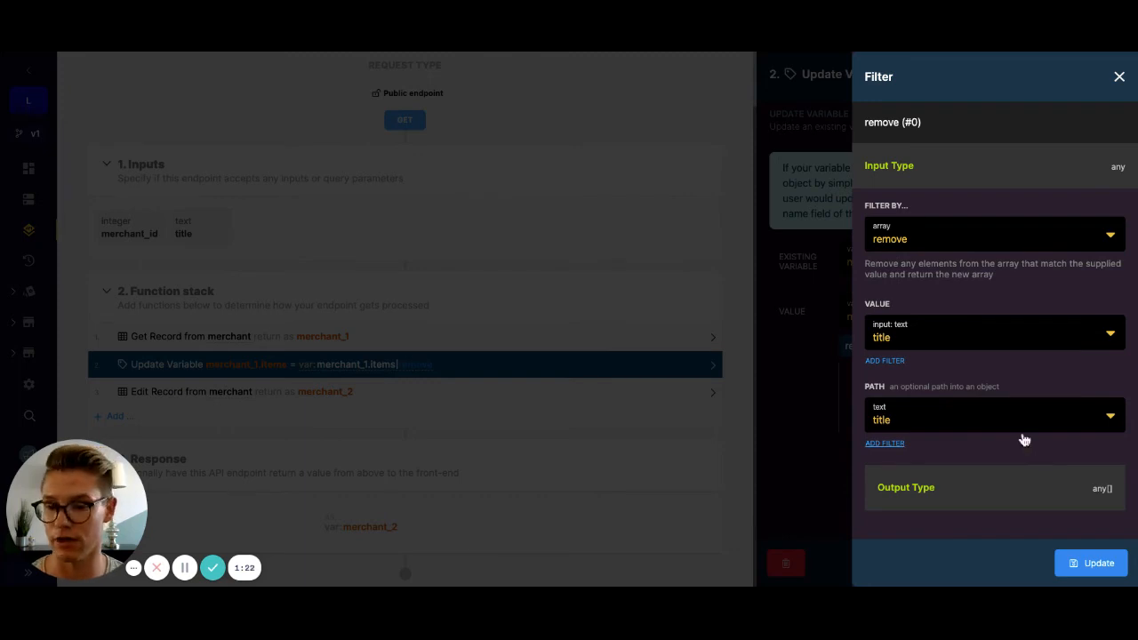
mouse_move(1065, 427)
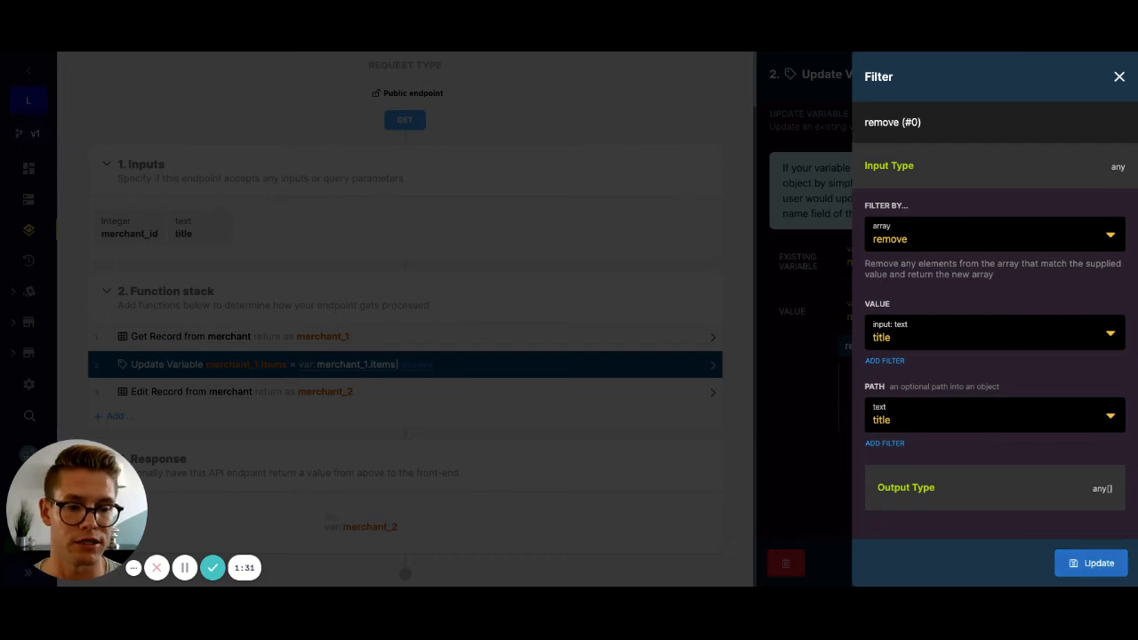
click(1121, 77)
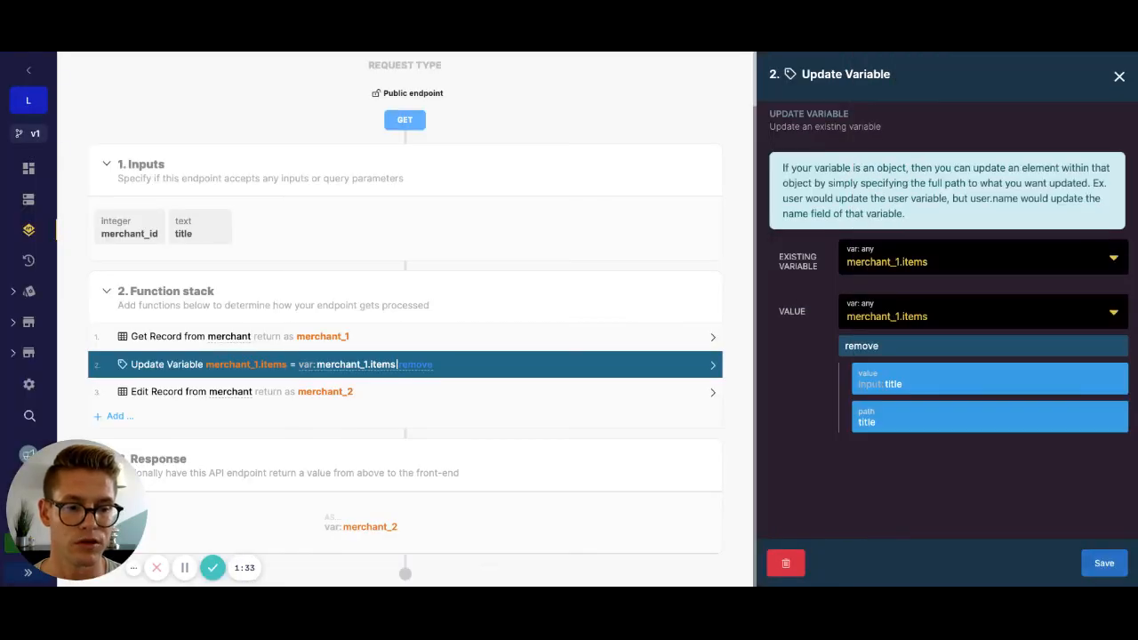
- Review the Edit Record step's items field mapped to merchant_1.items, then return to the overview
click(1121, 76)
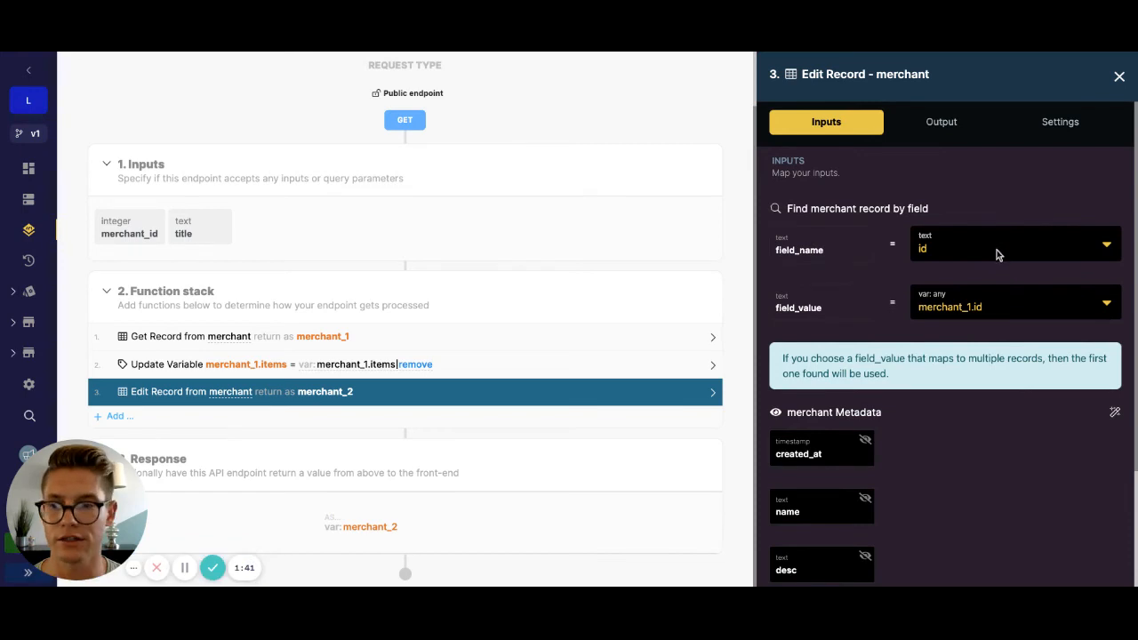
scroll(down, 3)
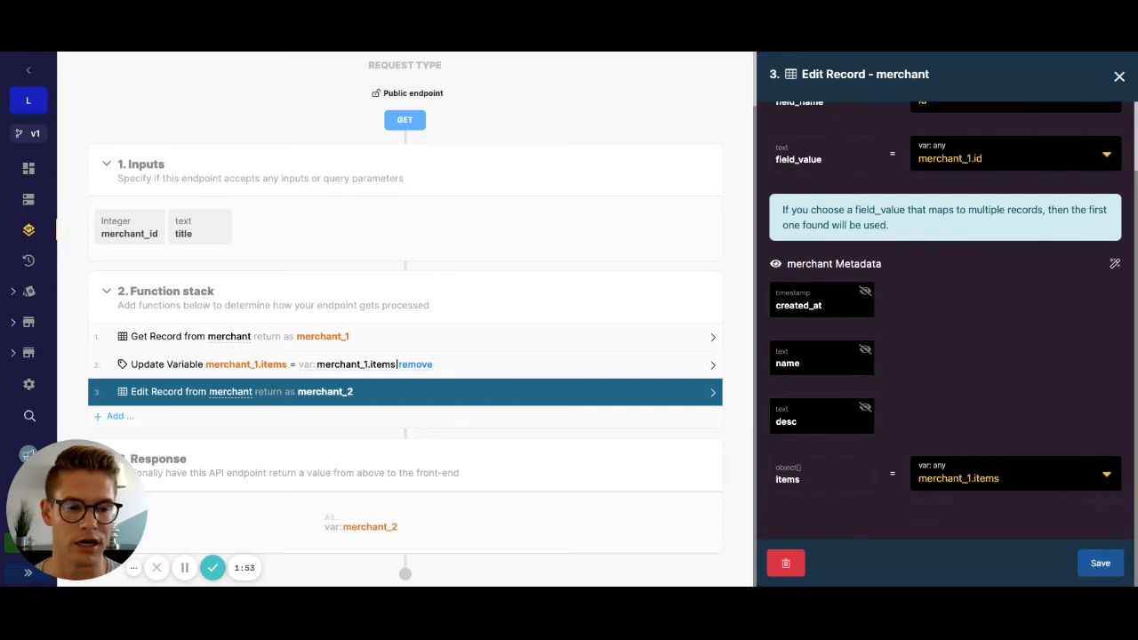
click(1120, 74)
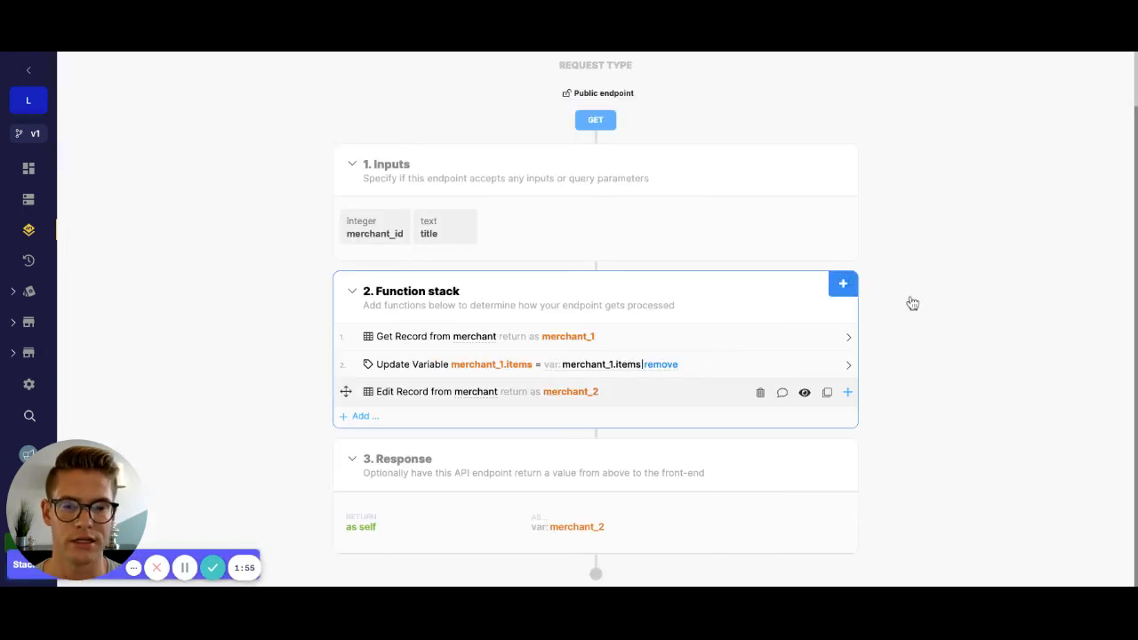
- Run & Debug the endpoint with merchant_id 1 and title "bbb"
scroll(up, 3)
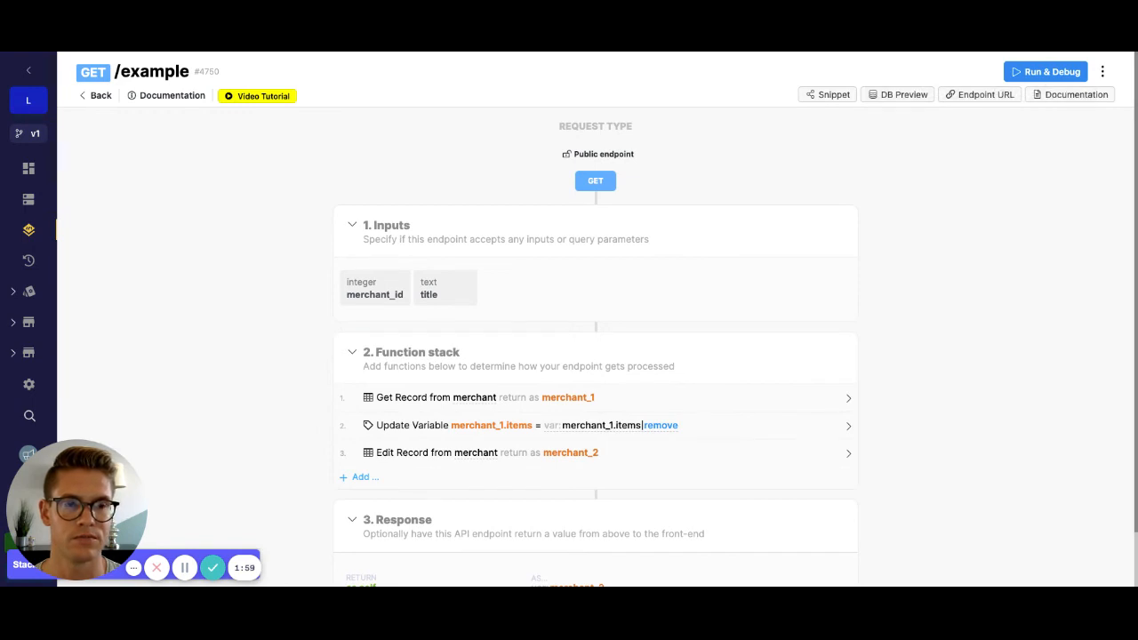
click(1051, 71)
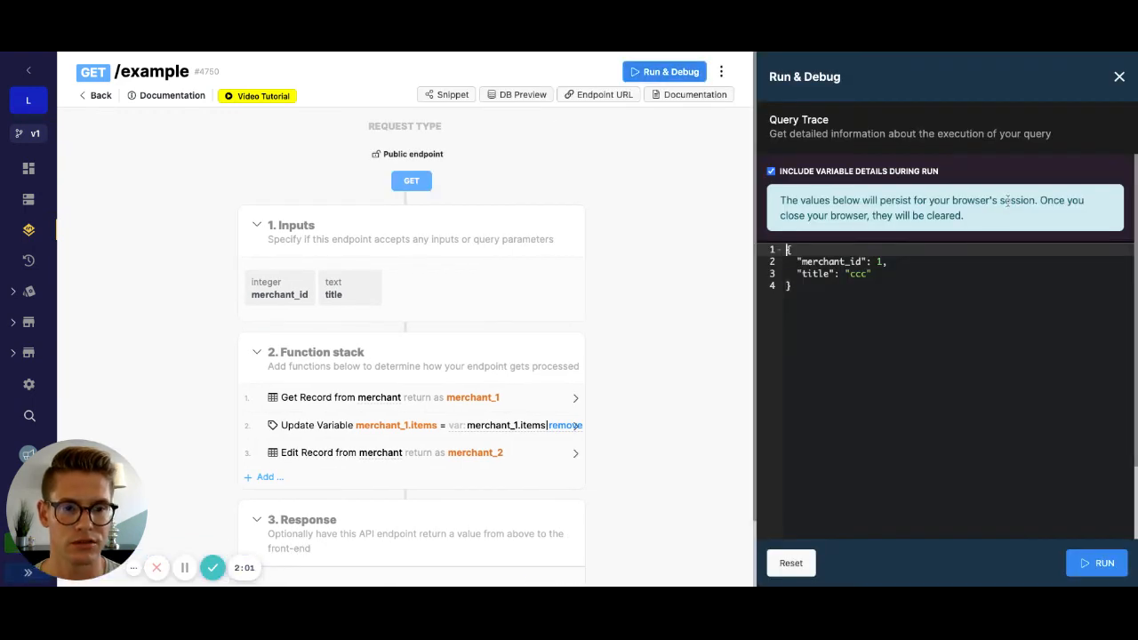
click(790, 562)
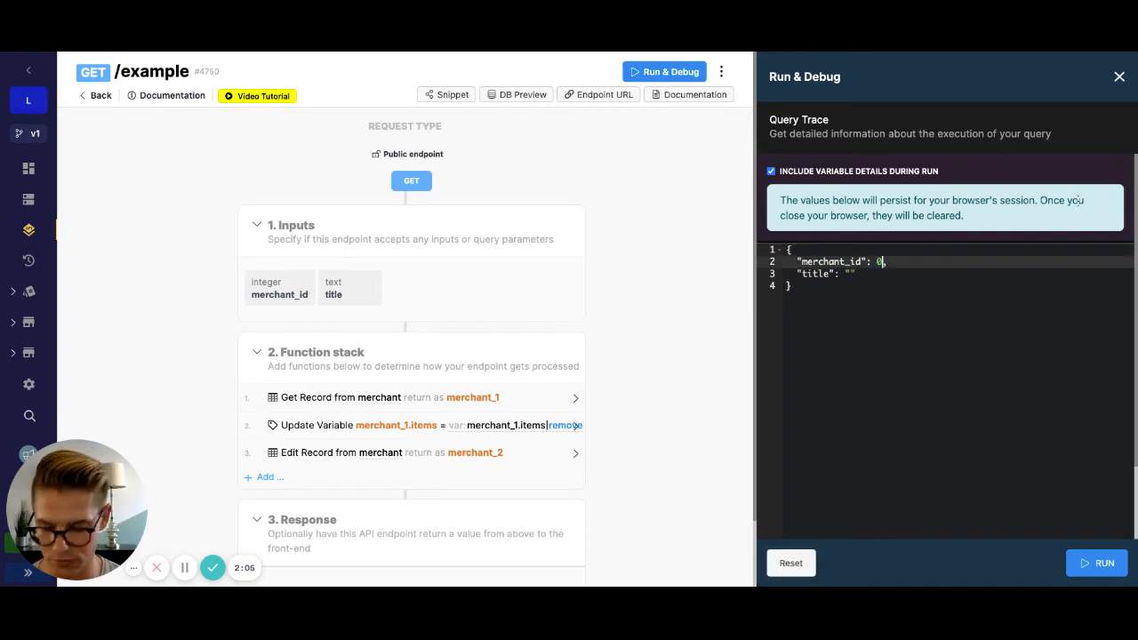
text(1)
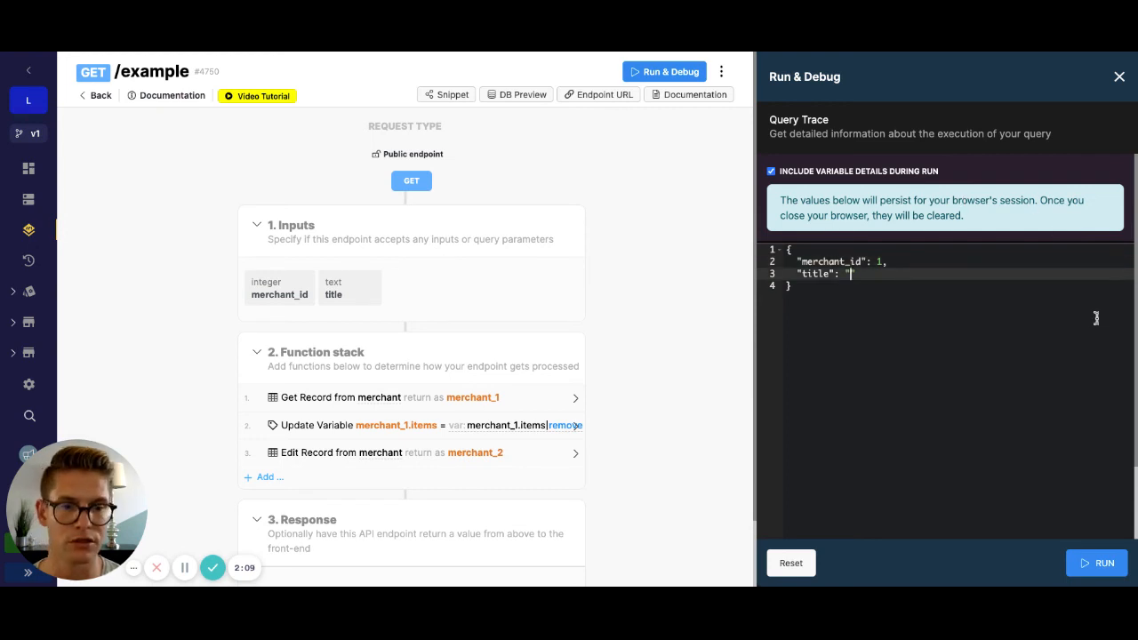
text(bbb)
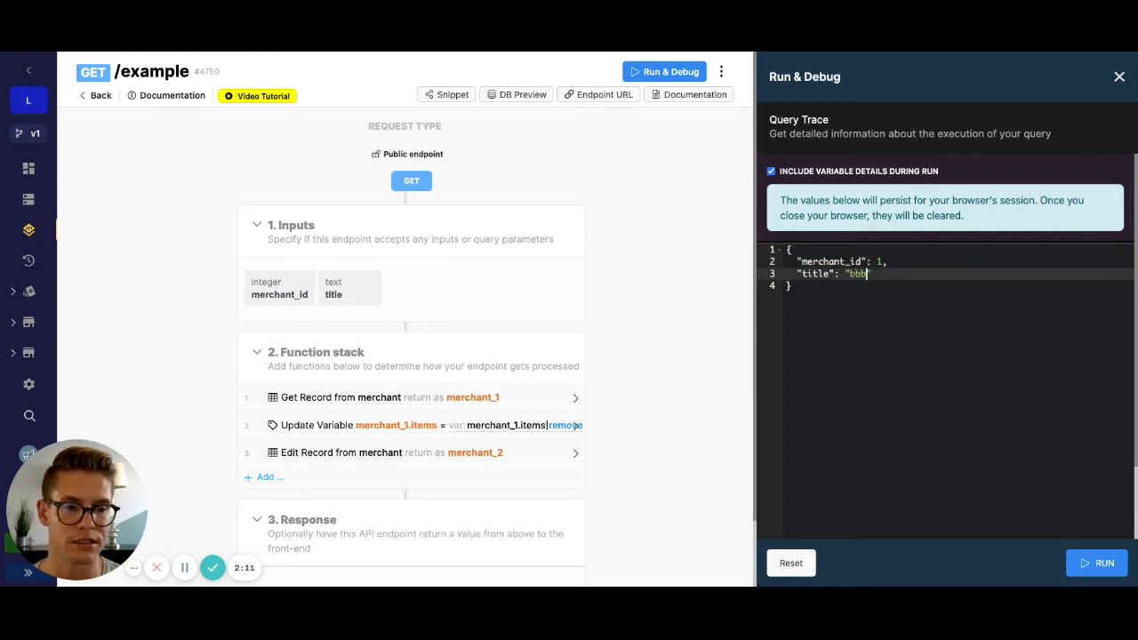
click(1095, 562)
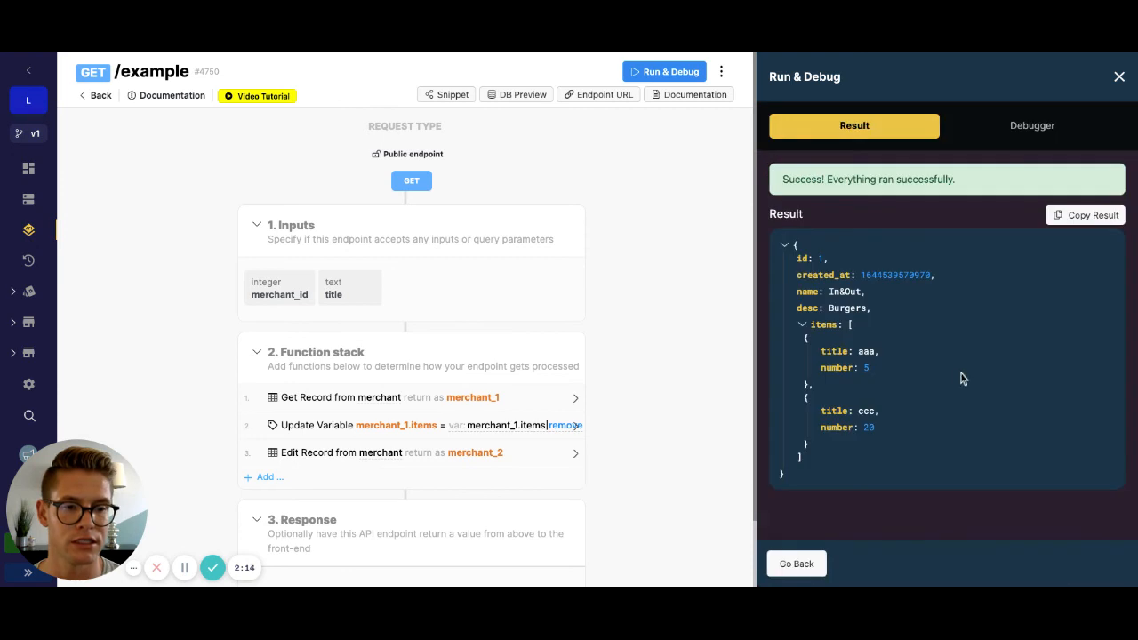
mouse_move(947, 430)
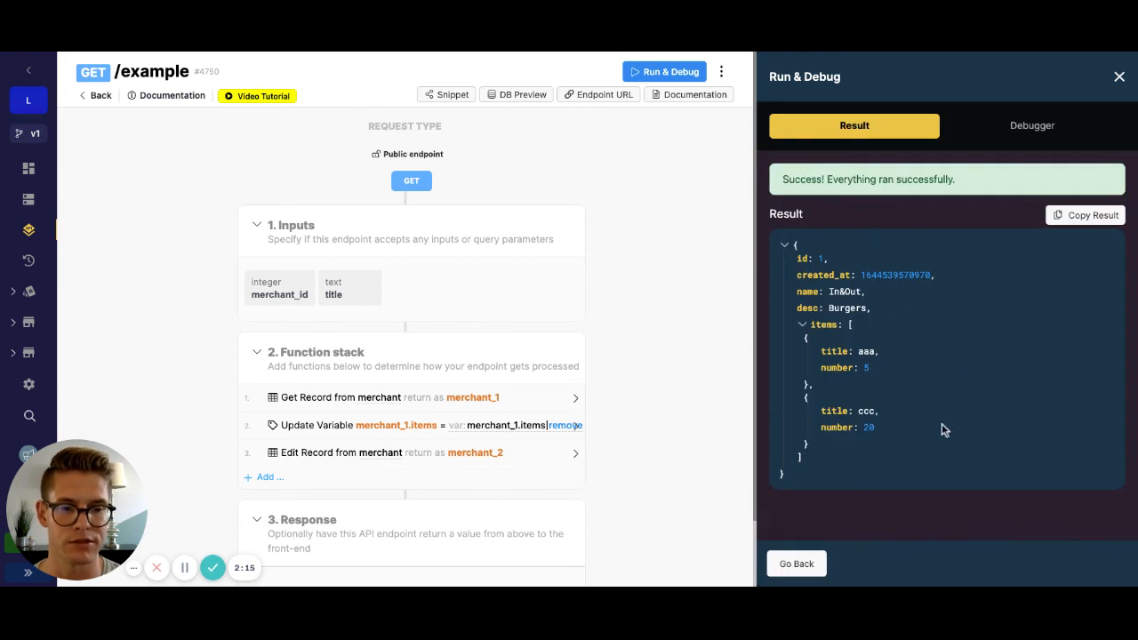
- Scroll the result showing items aaa and ccc, then go to Database
scroll(down, 3)
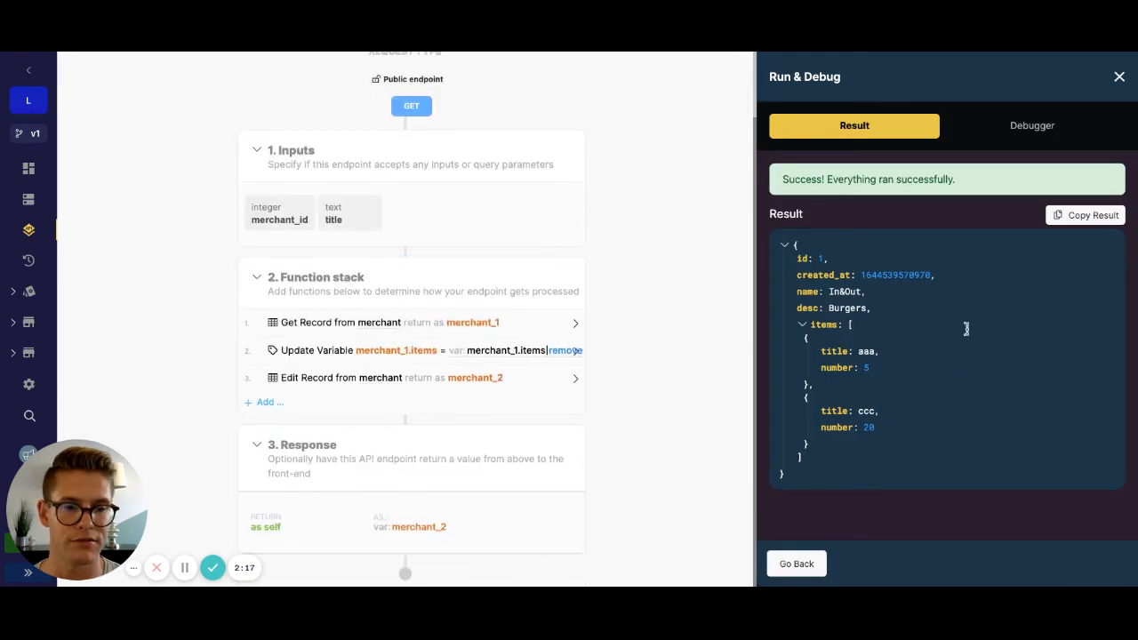
mouse_move(29, 200)
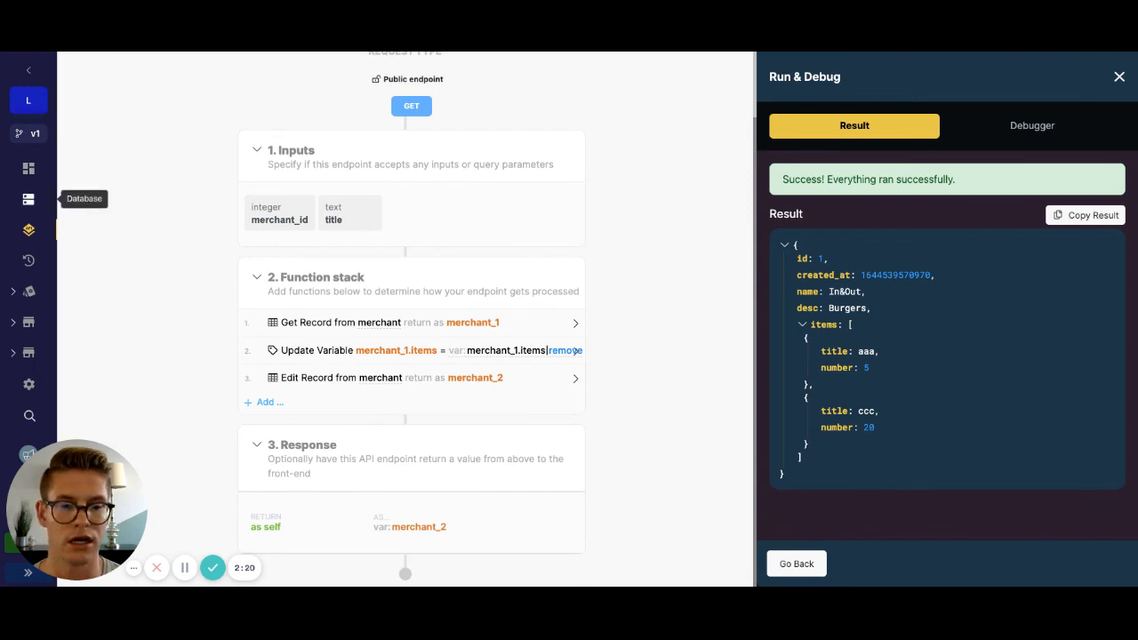
click(29, 199)
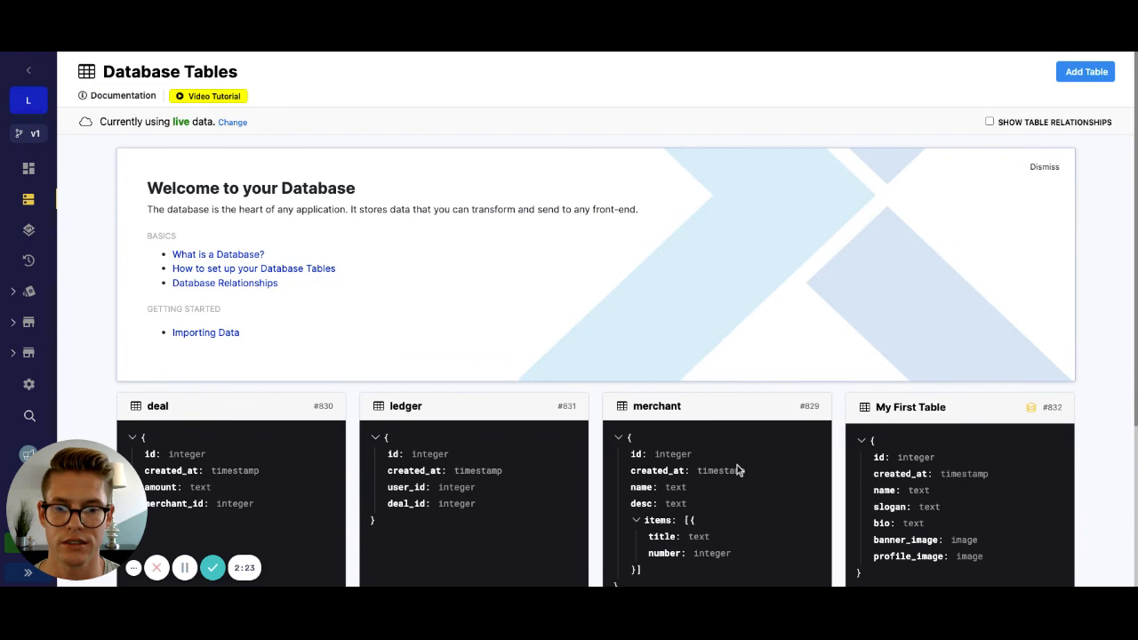
- Open the merchant table and expand record 1's items, now only aaa and ccc
click(658, 406)
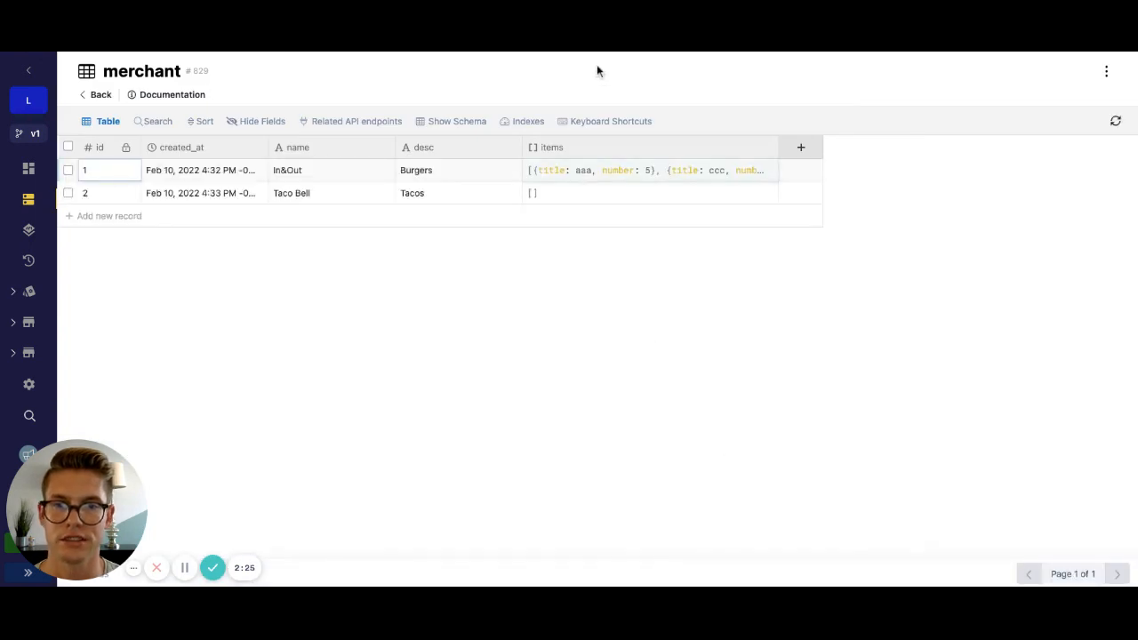
click(649, 170)
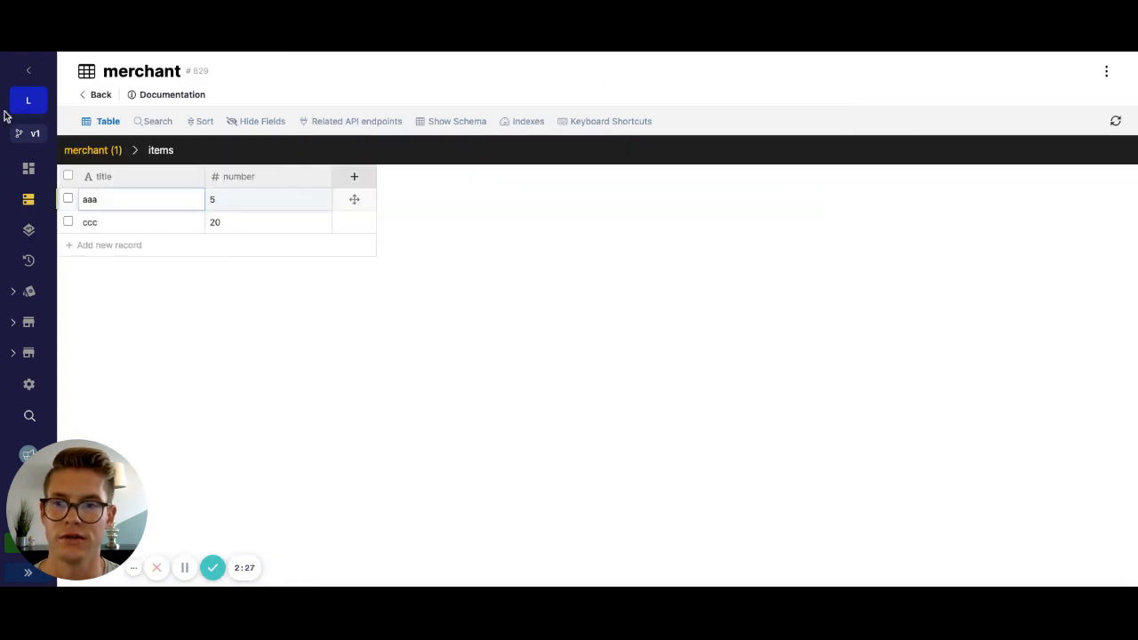